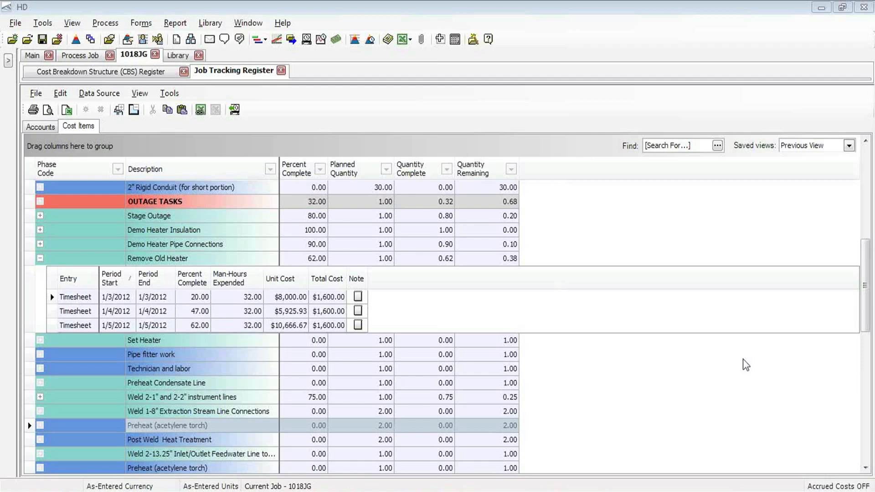
mouse_move(204, 213)
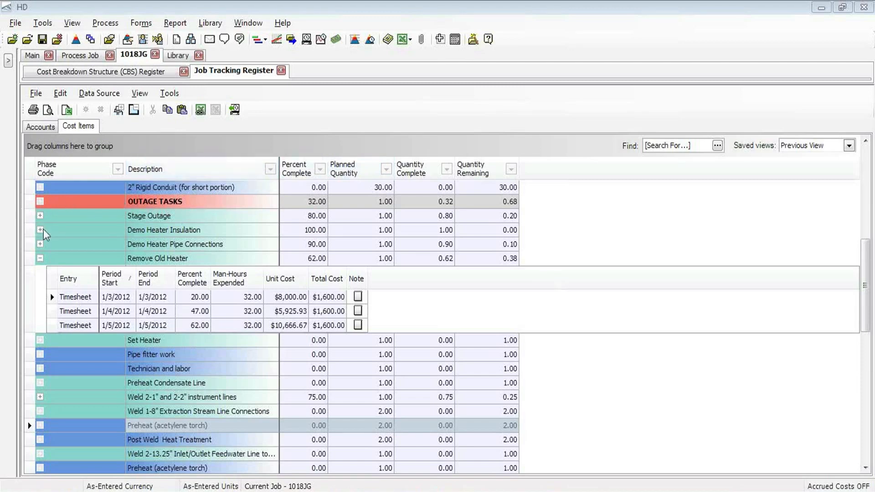
mouse_move(63, 254)
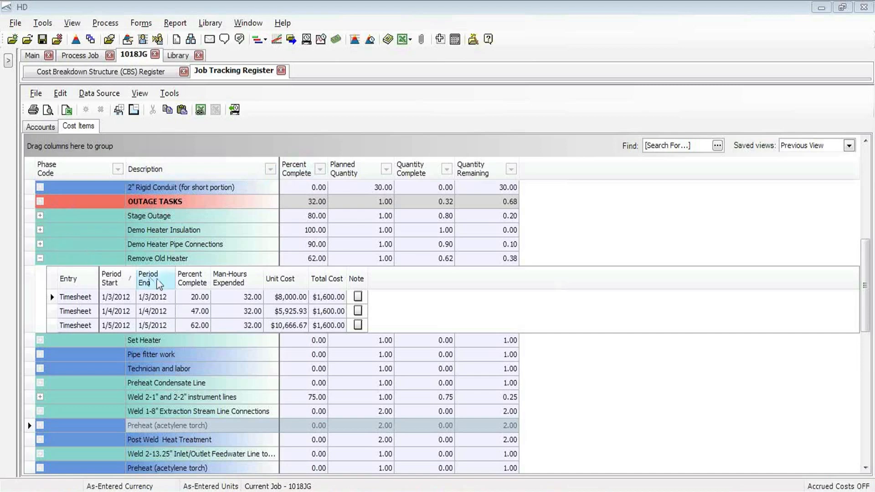
mouse_move(189, 264)
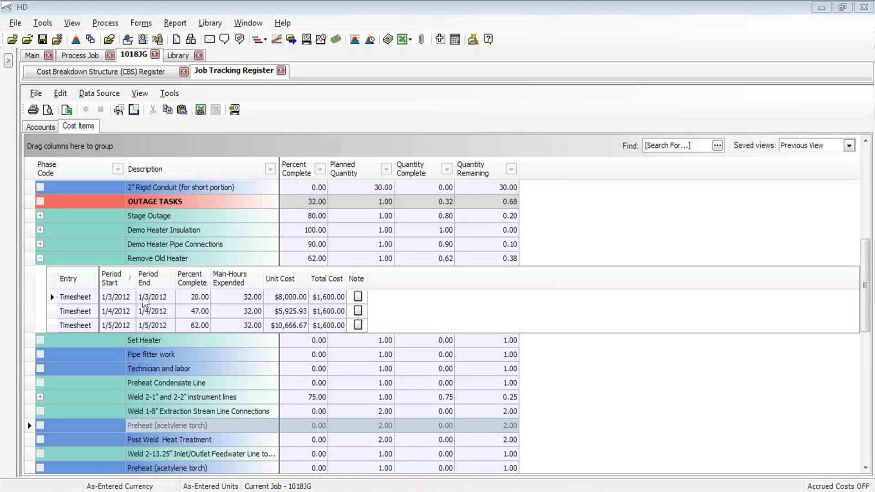
mouse_move(208, 337)
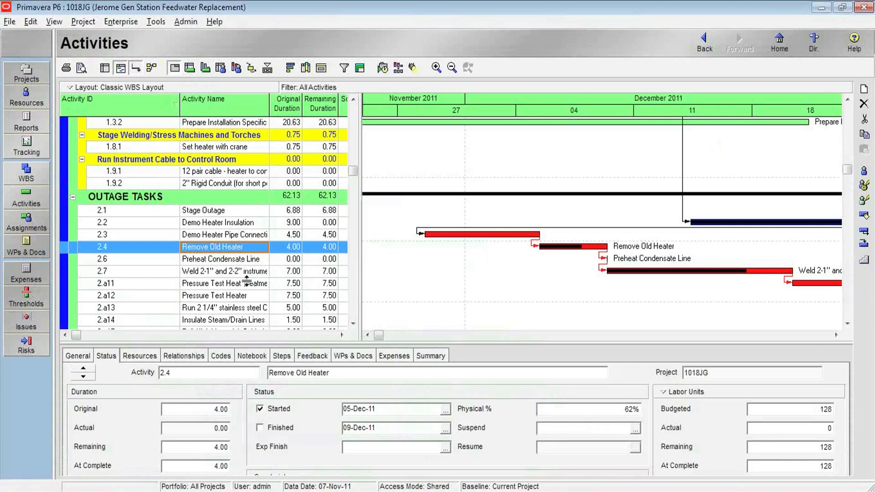
mouse_move(252, 302)
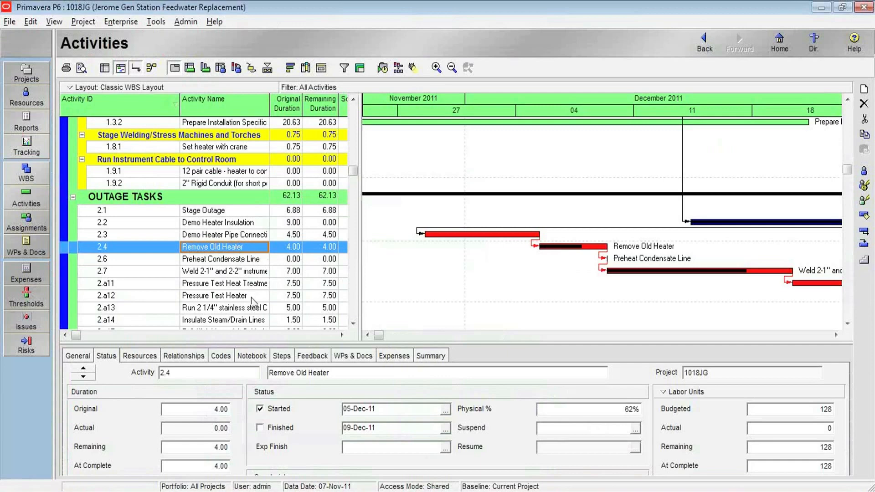
mouse_move(490, 281)
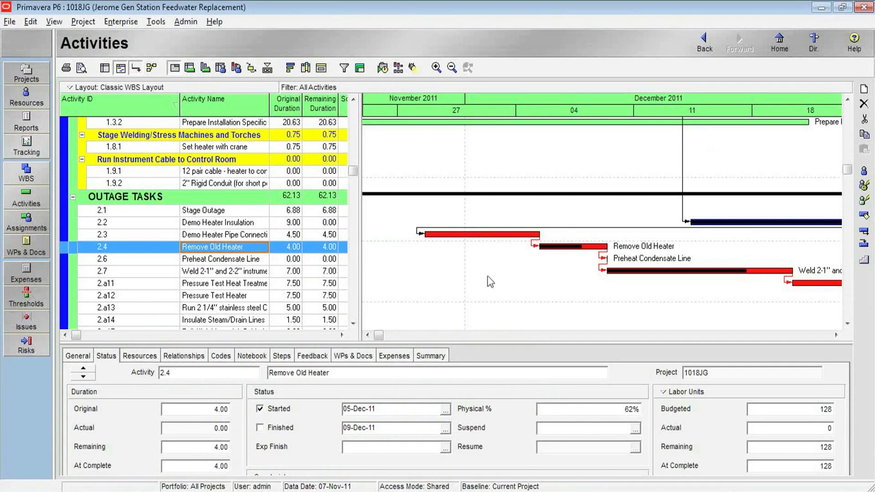
mouse_move(566, 258)
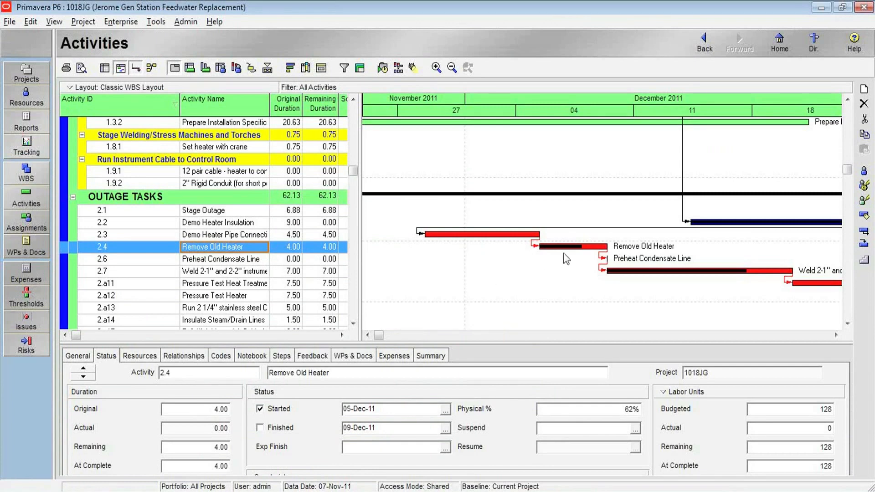
mouse_move(550, 255)
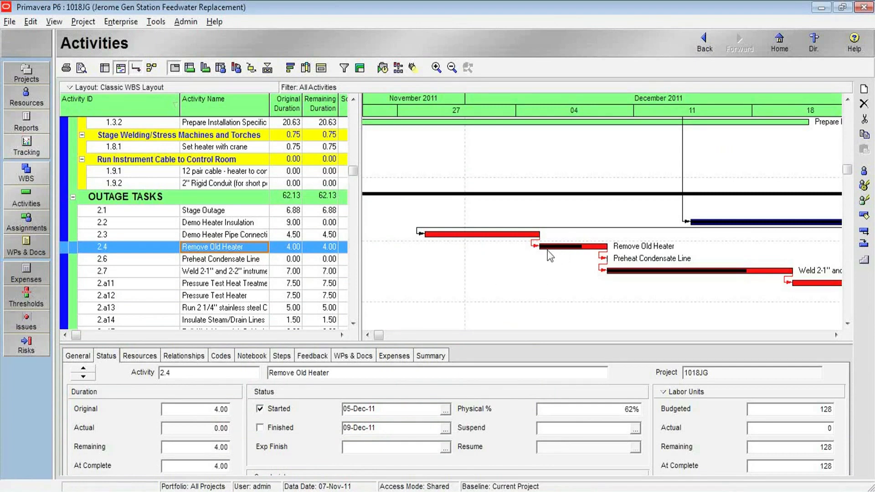
mouse_move(573, 256)
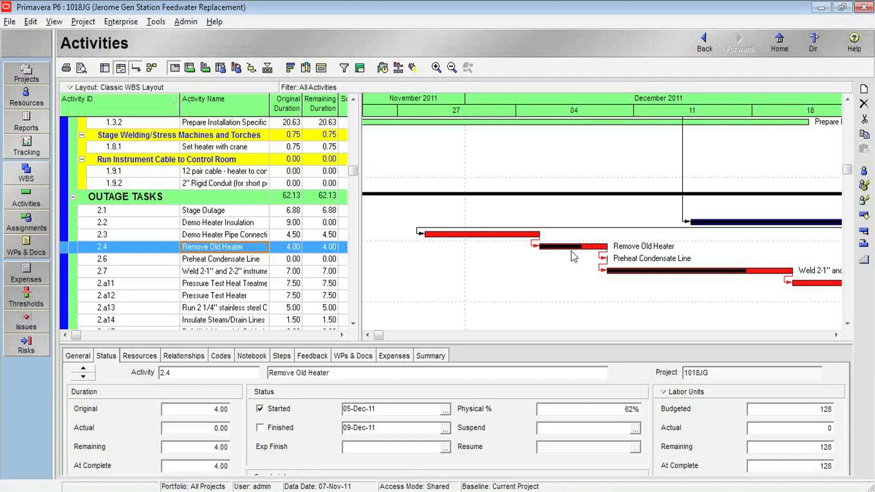
mouse_move(615, 421)
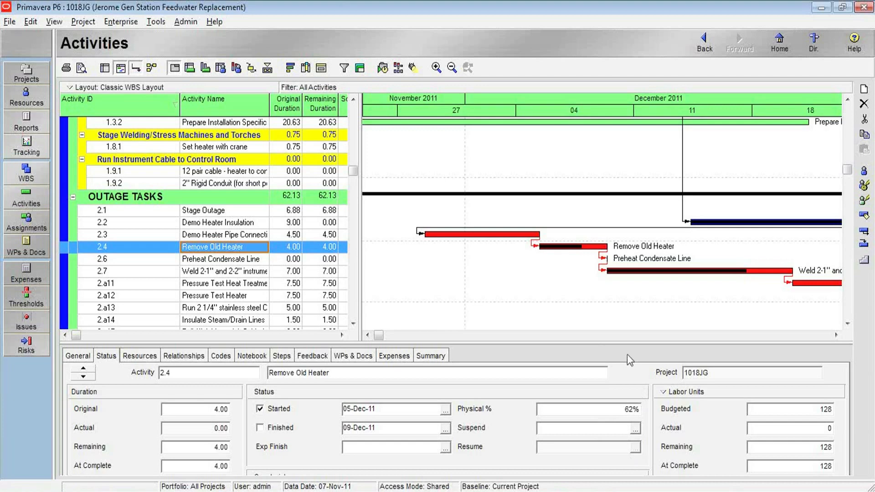
mouse_move(596, 443)
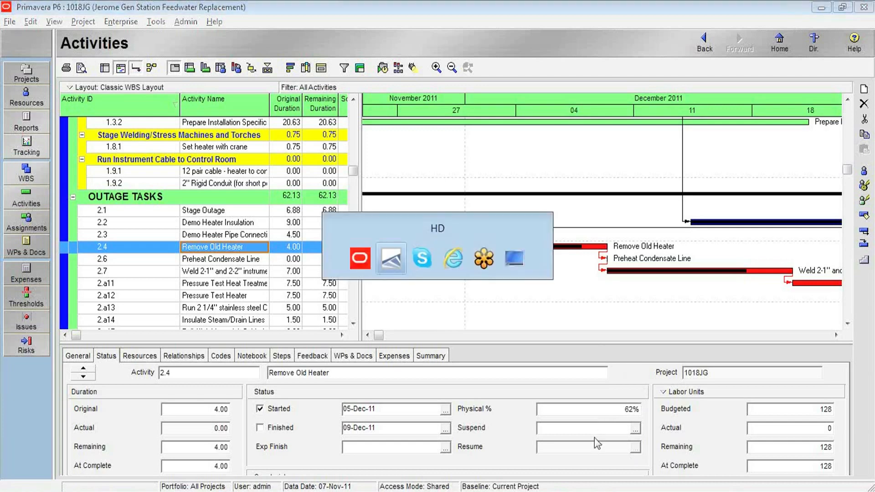
Step: Download timesheets added since the last download date, bringing in the 1/6/2012 timesheet
click(391, 258)
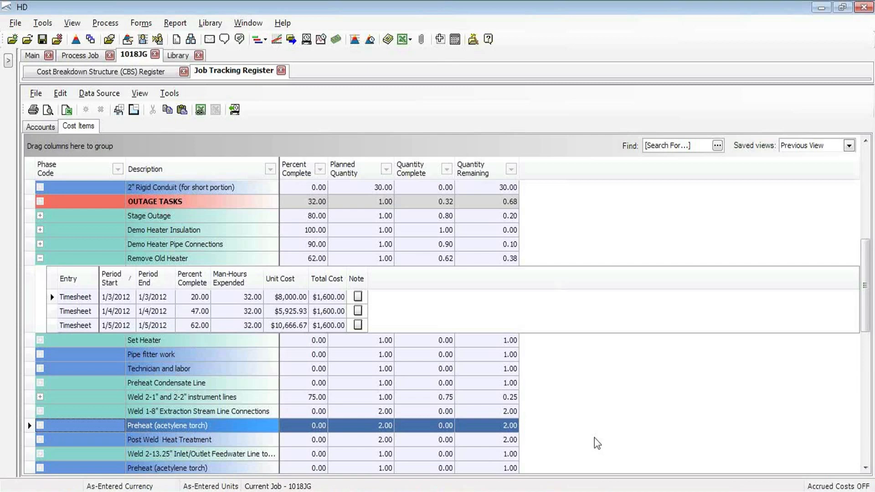
mouse_move(407, 277)
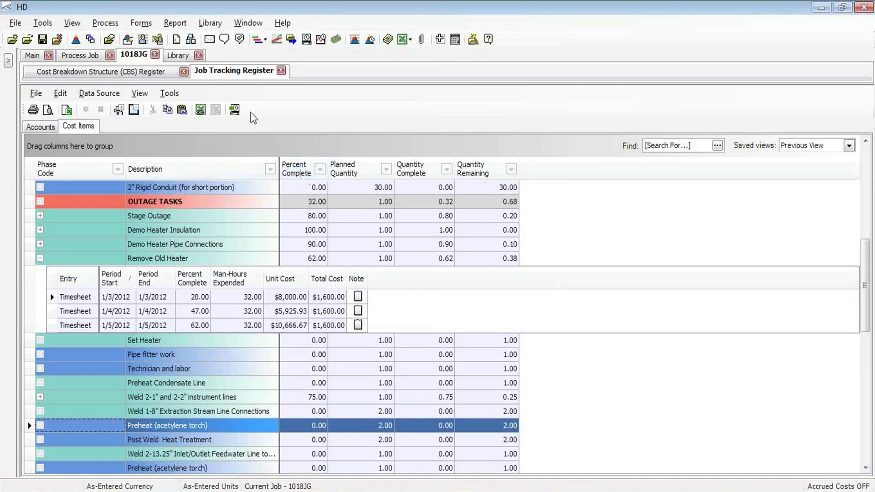
mouse_move(234, 109)
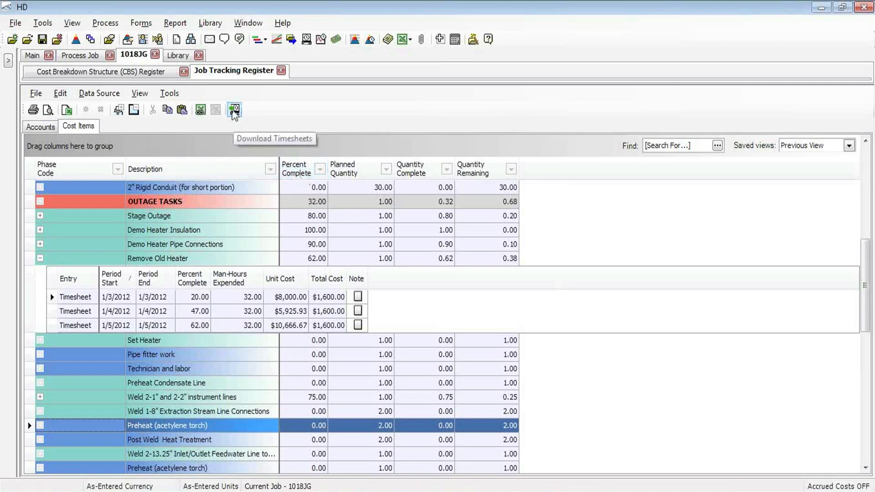
click(234, 109)
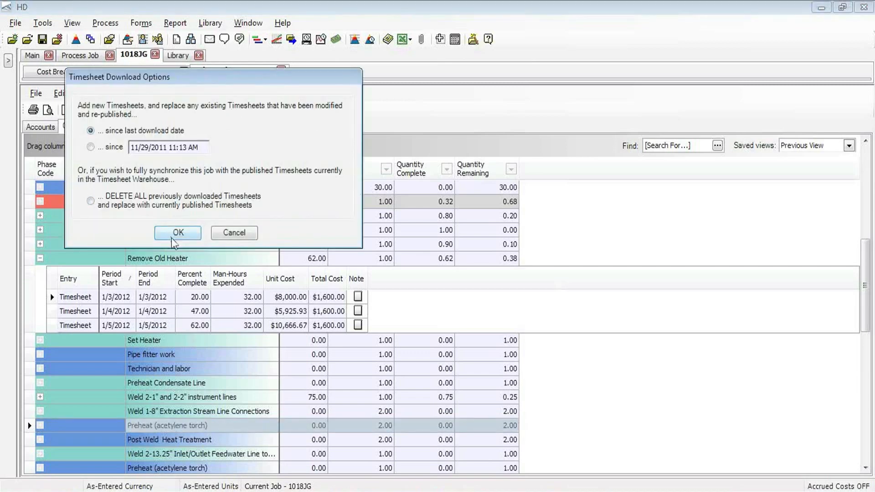
click(177, 232)
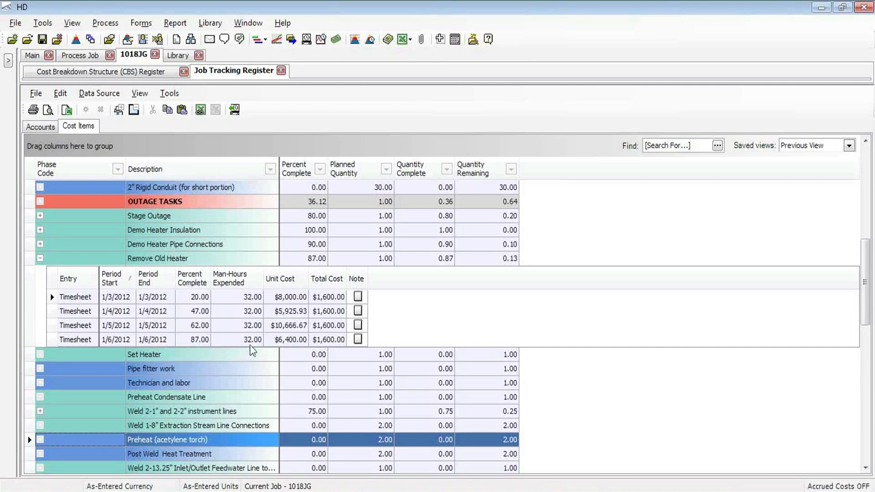
mouse_move(210, 335)
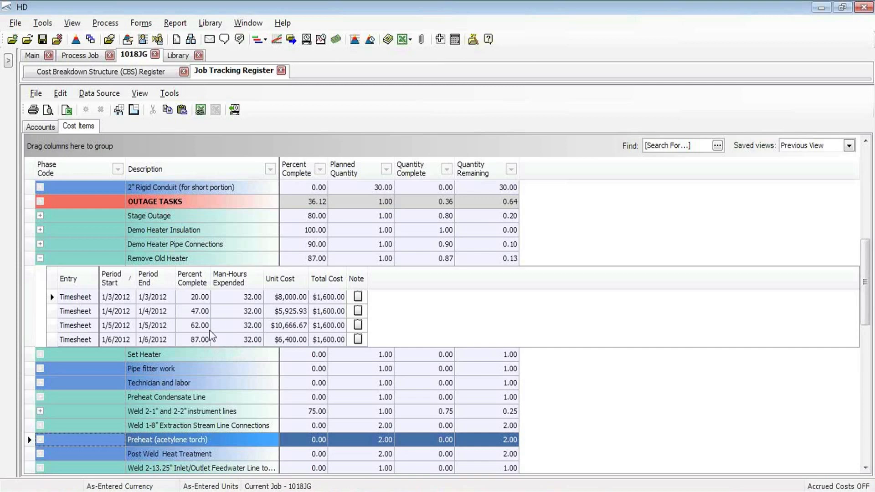
mouse_move(215, 380)
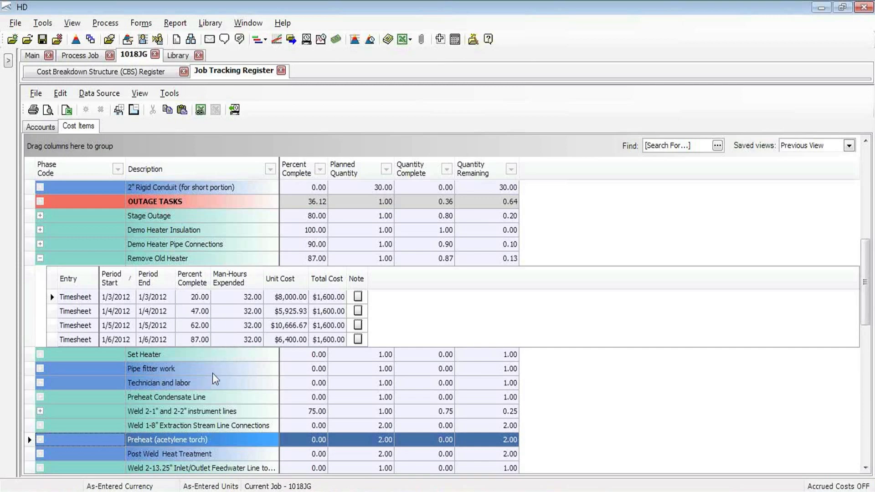
mouse_move(222, 355)
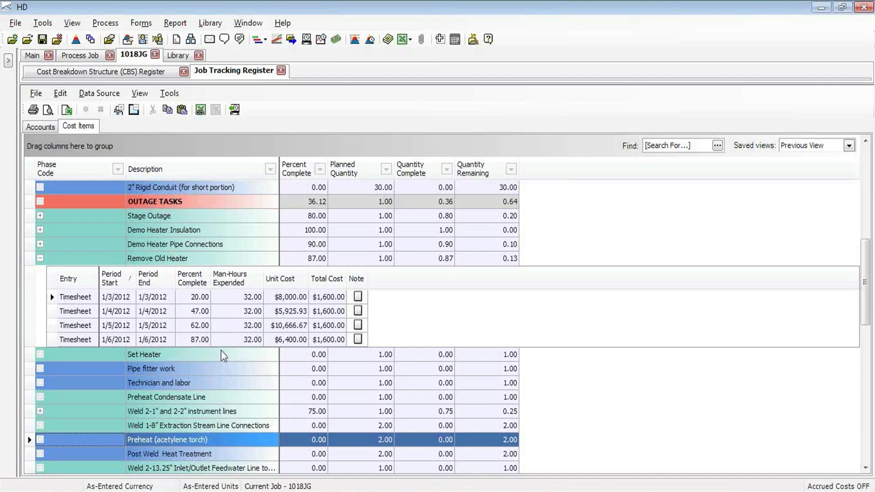
mouse_move(323, 407)
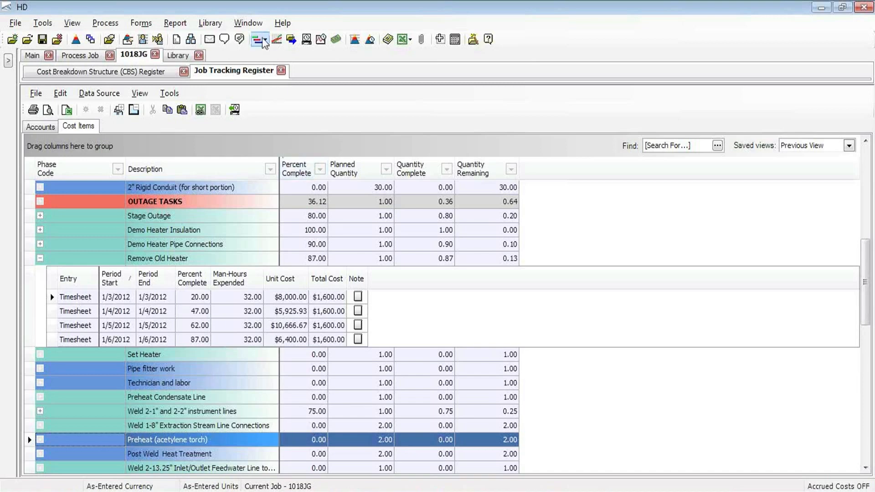
Step: Update Primavera from HD with Actuals only, Resources unchecked, pushing 87% physical complete
click(259, 40)
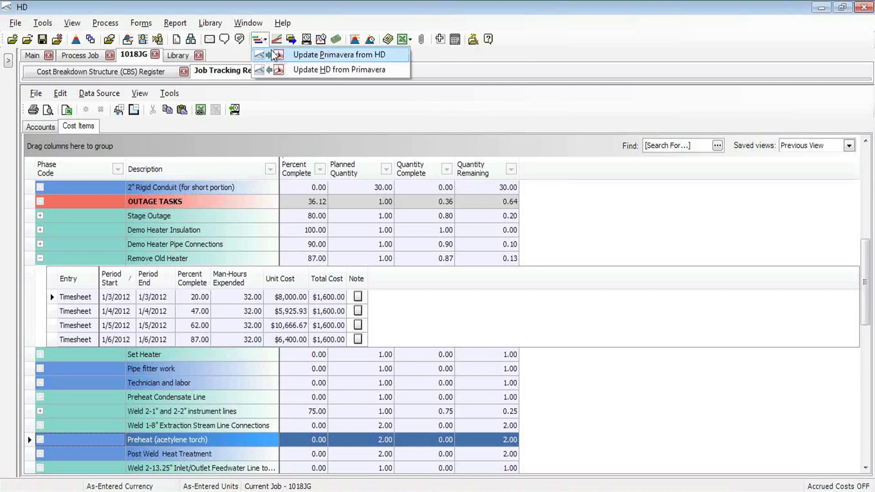
click(341, 55)
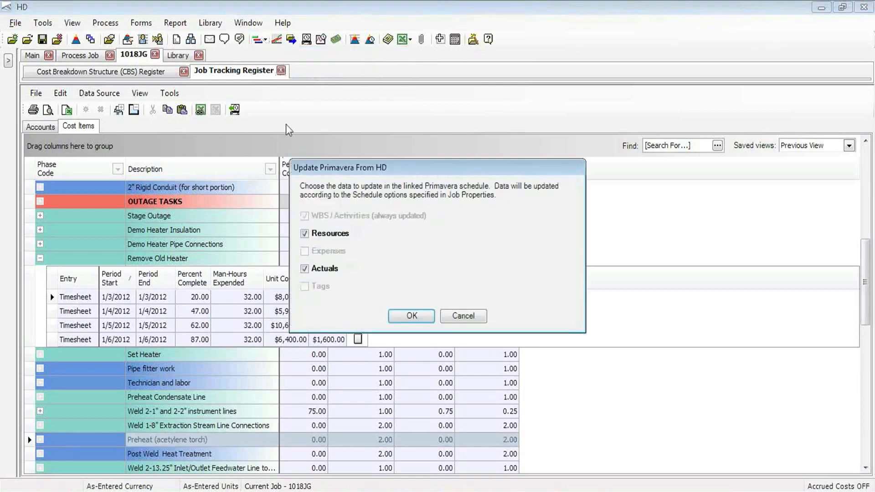
click(305, 234)
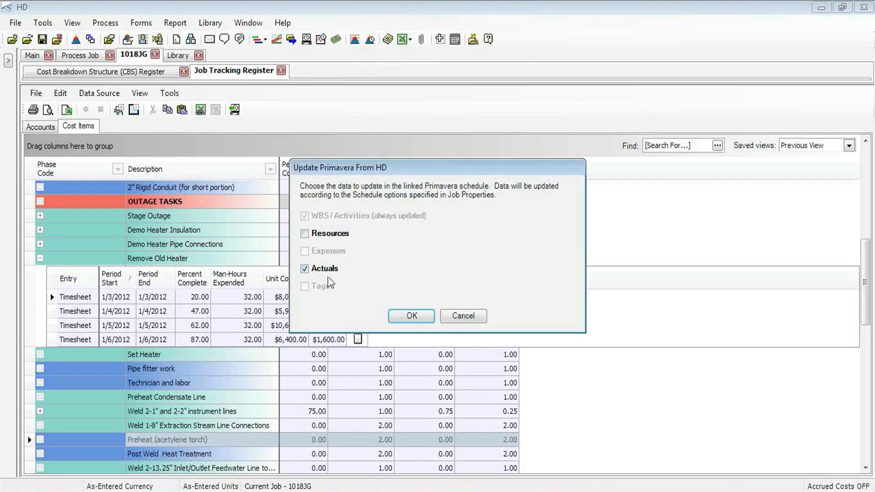
mouse_move(339, 283)
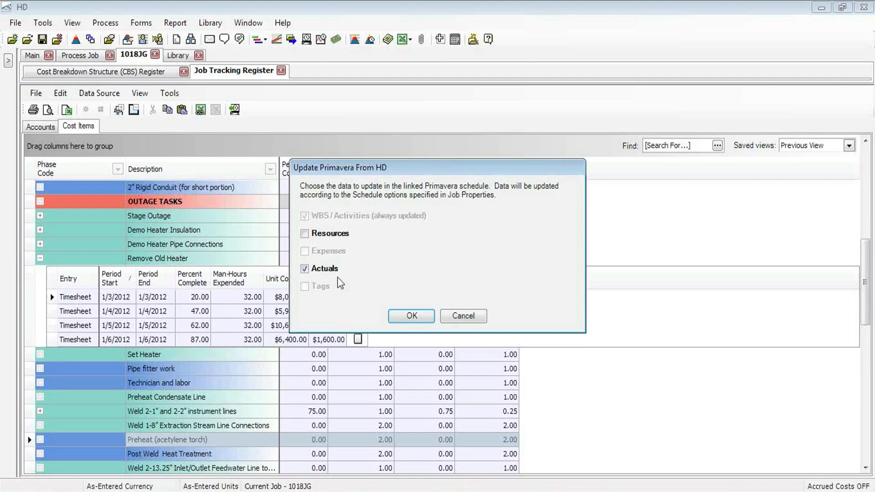
mouse_move(362, 308)
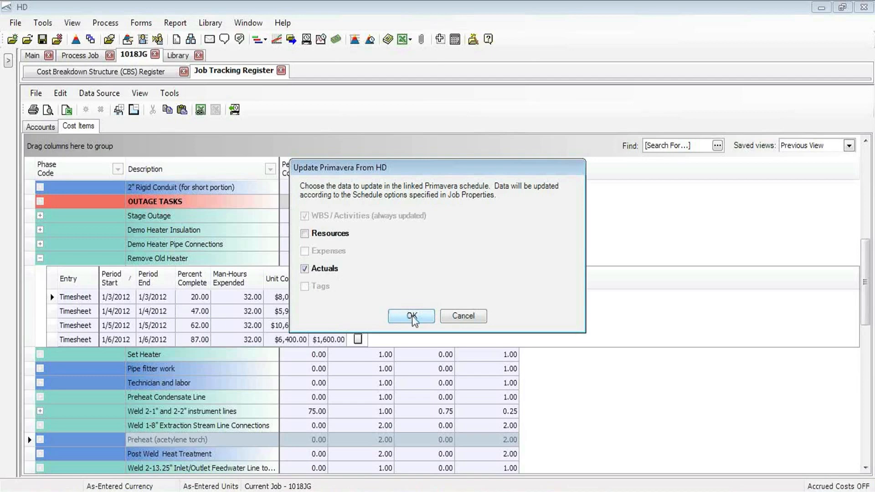
click(411, 316)
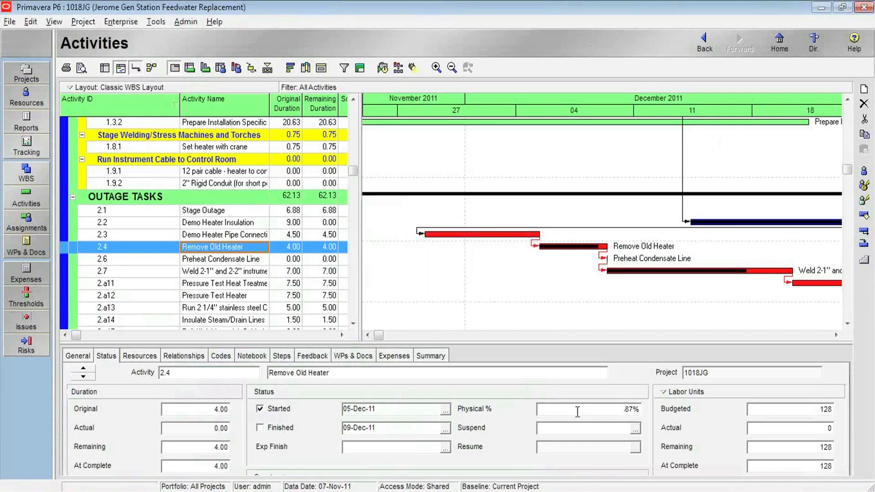
mouse_move(583, 258)
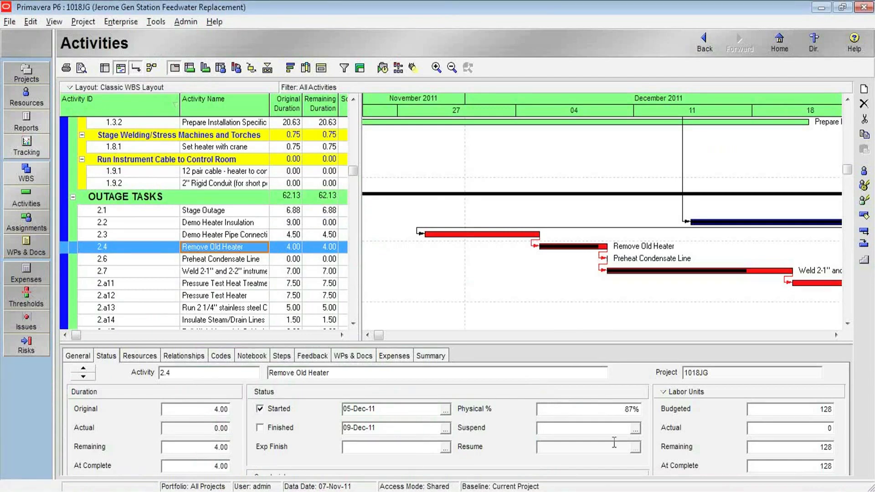
mouse_move(620, 377)
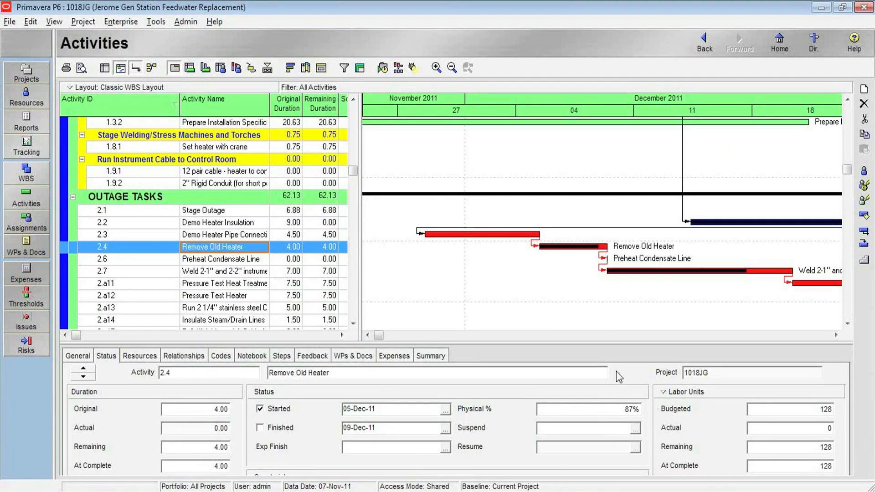
mouse_move(656, 450)
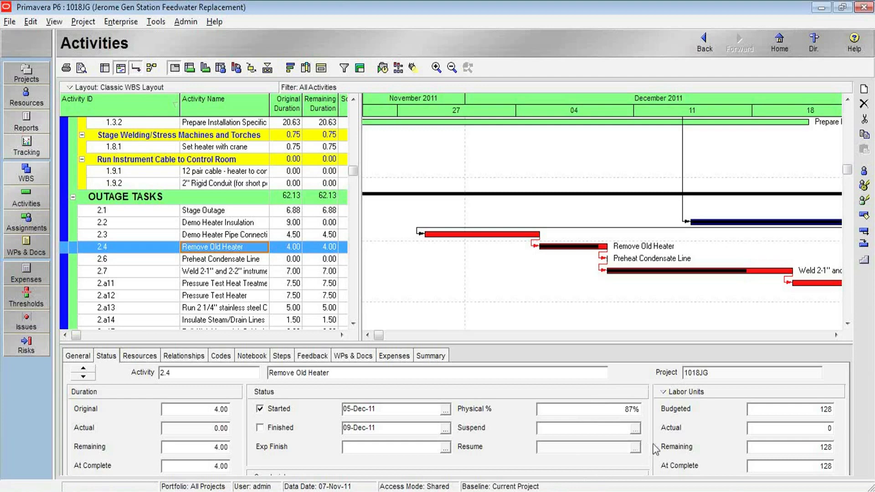